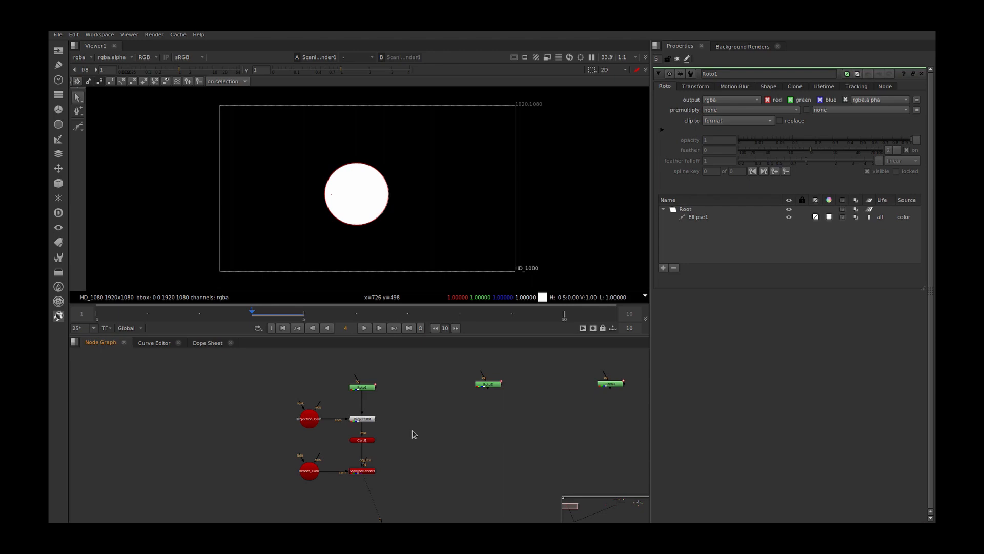
pyautogui.moveTo(454, 440)
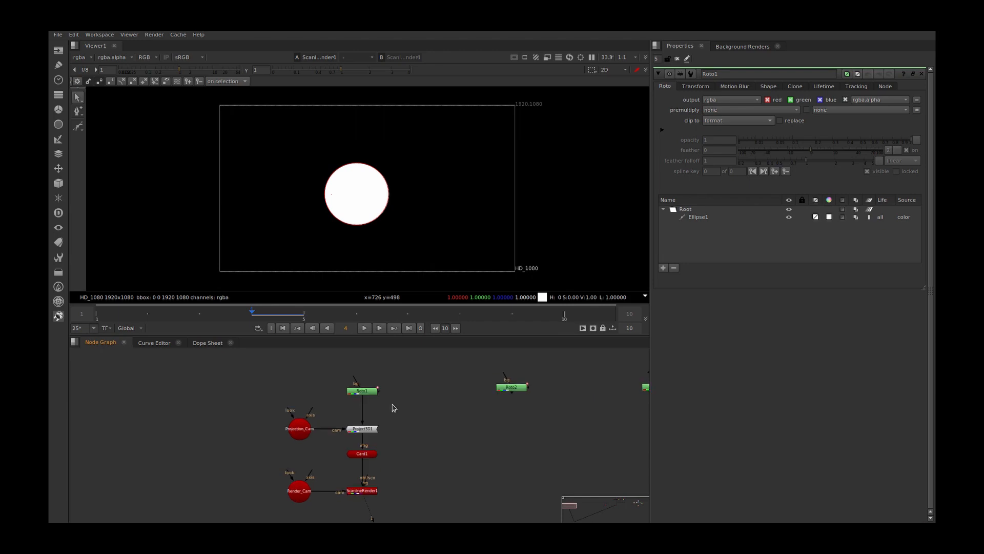
pyautogui.moveTo(350, 405)
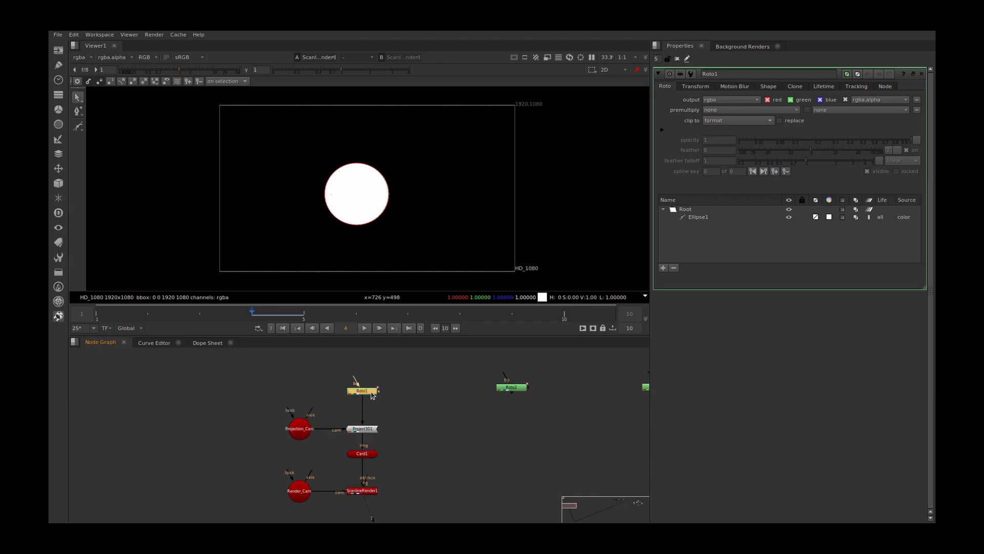
# Close the Roto1 properties so only the rendered white circle shows
pyautogui.click(298, 427)
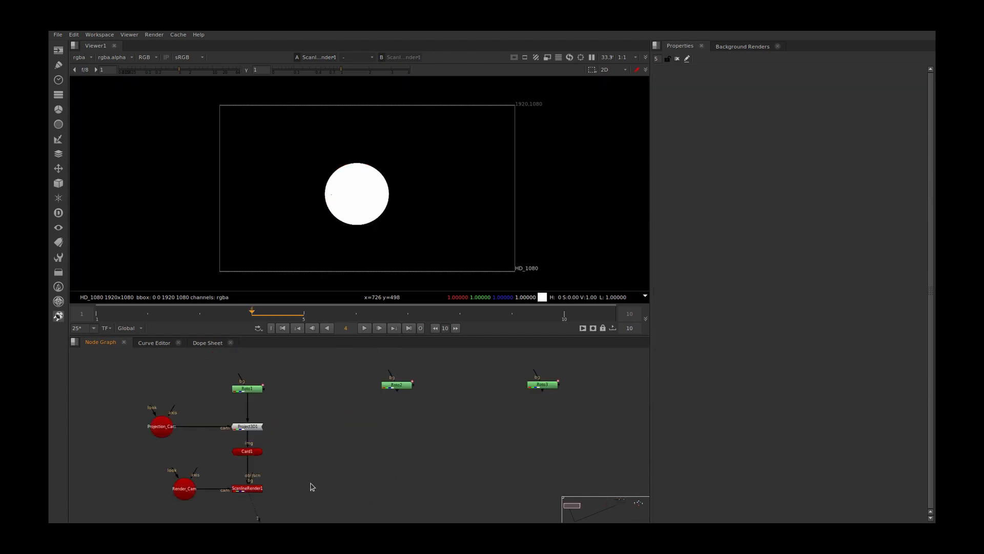
pyautogui.moveTo(296, 515)
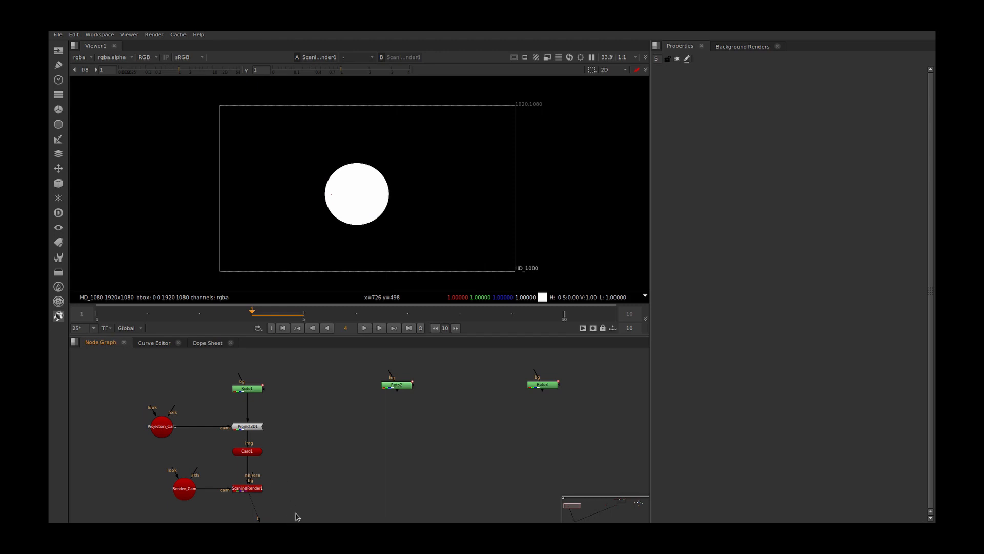
pyautogui.moveTo(392, 479)
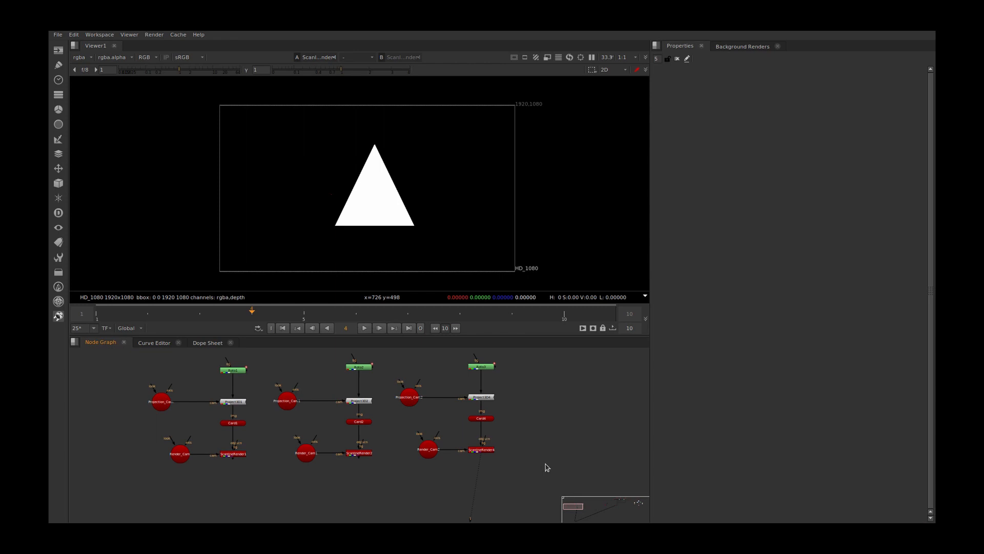
pyautogui.moveTo(515, 451)
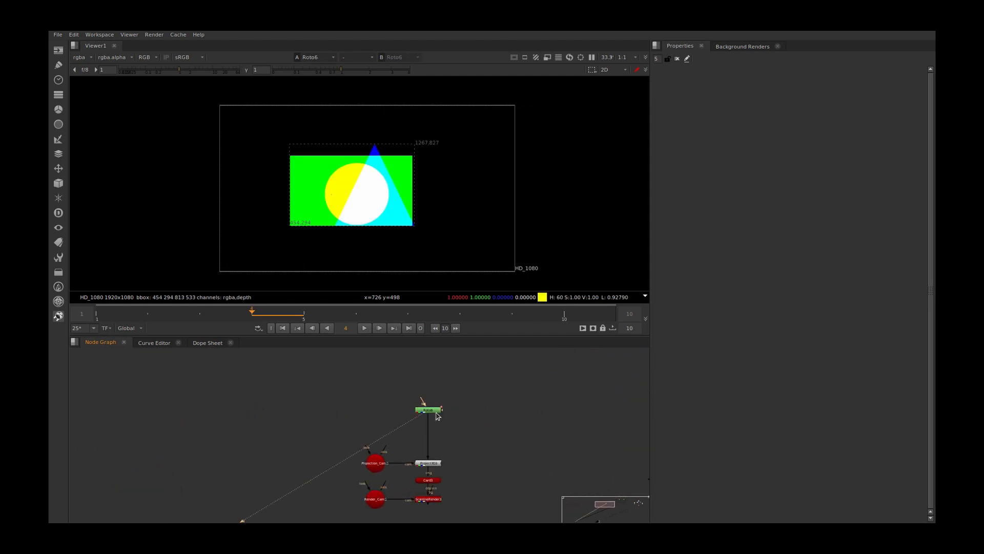
pyautogui.moveTo(462, 431)
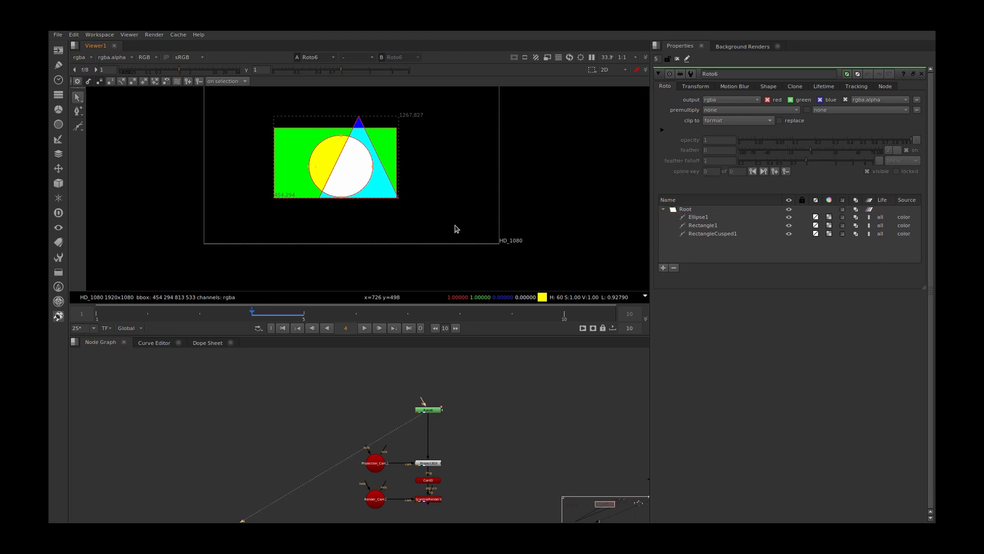
# Close Roto6's shape settings and select Project3D3 to view its projection render
pyautogui.click(146, 57)
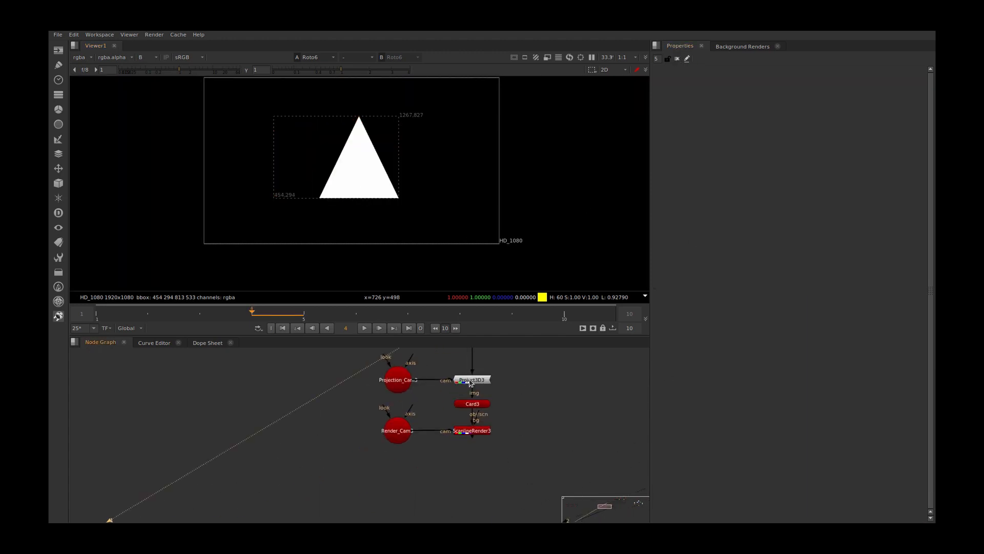
pyautogui.click(471, 403)
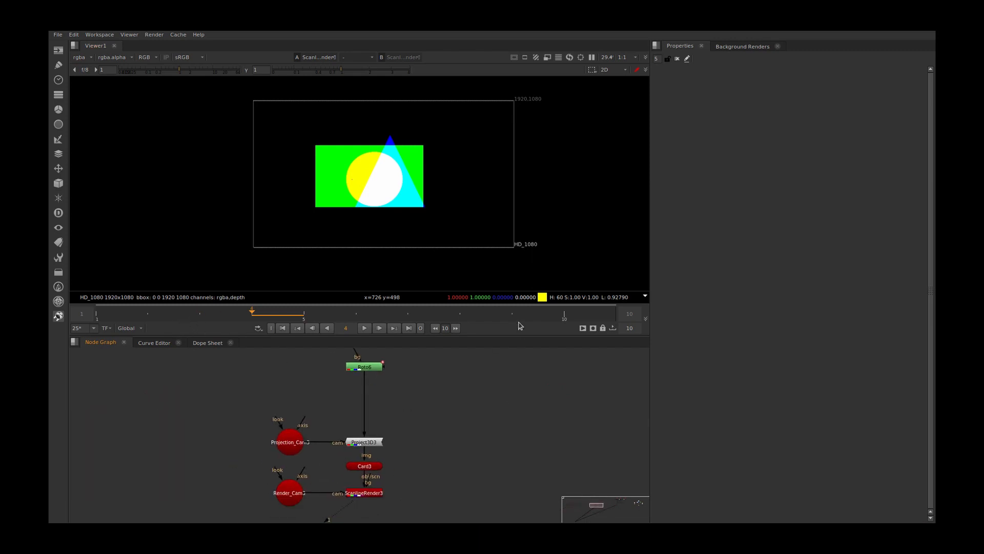
pyautogui.moveTo(519, 413)
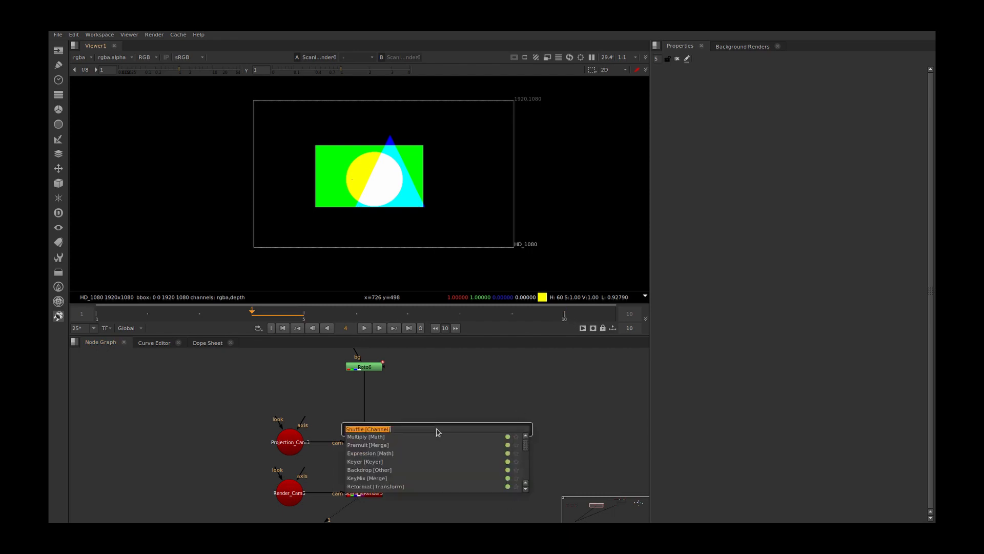
# Insert a FrameHold [Time] node into the Roto6 projection branch
pyautogui.write('frameh')
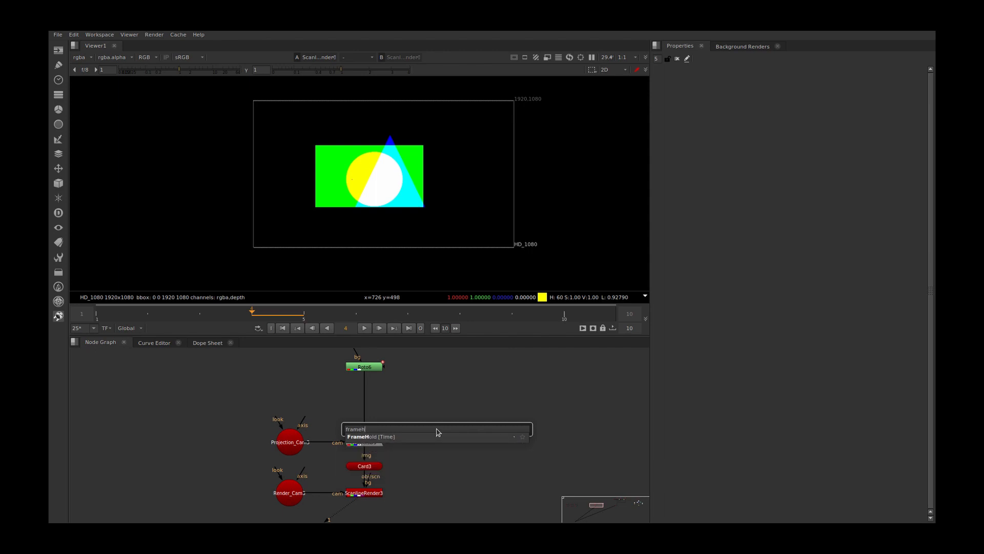
pyautogui.click(369, 437)
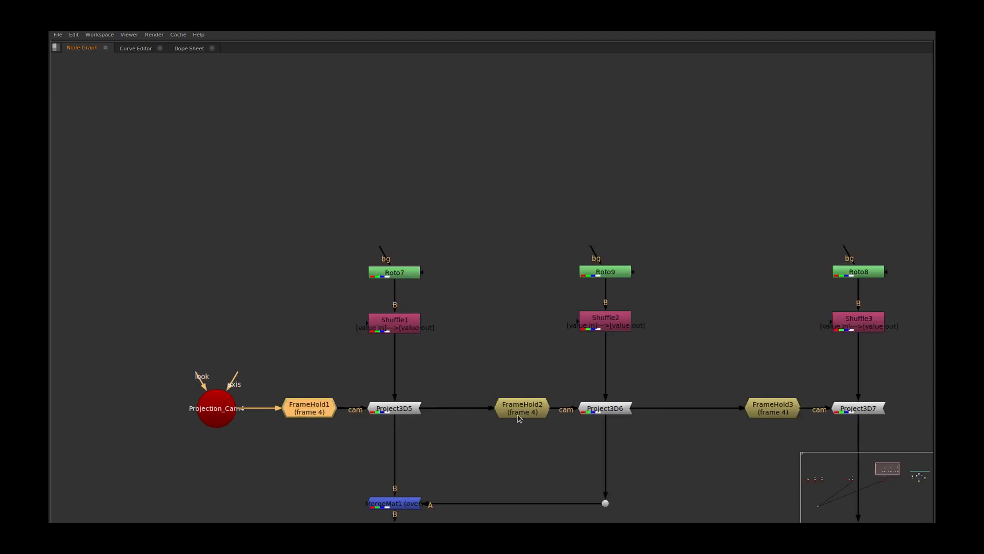
# Set FrameHold2 to first frame 10 and FrameHold3 to first frame 20
pyautogui.doubleClick(522, 408)
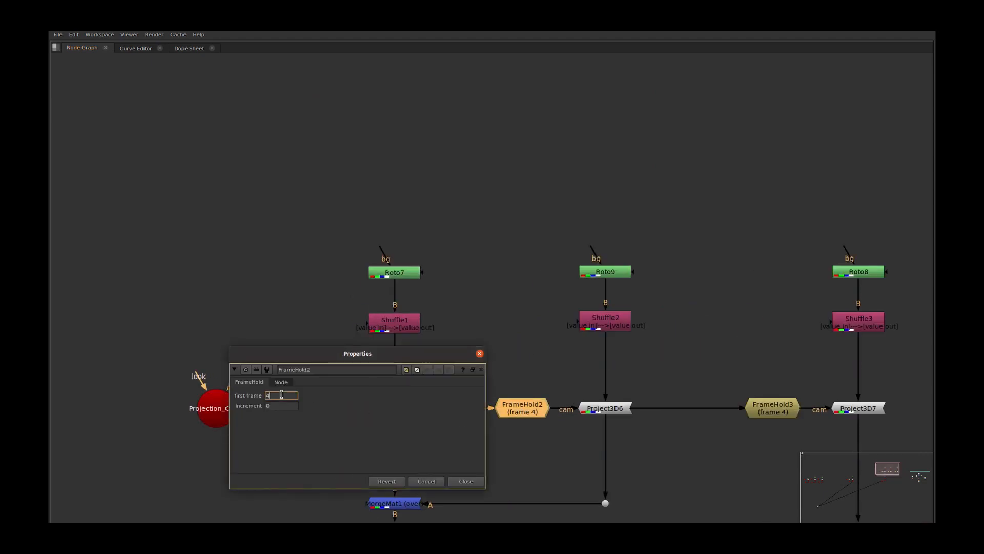
pyautogui.click(465, 480)
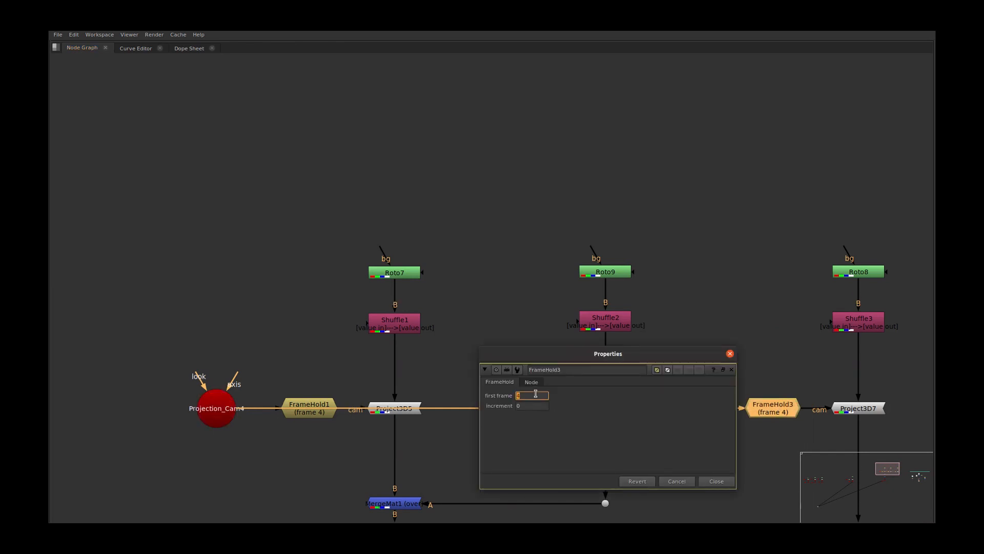
pyautogui.click(715, 481)
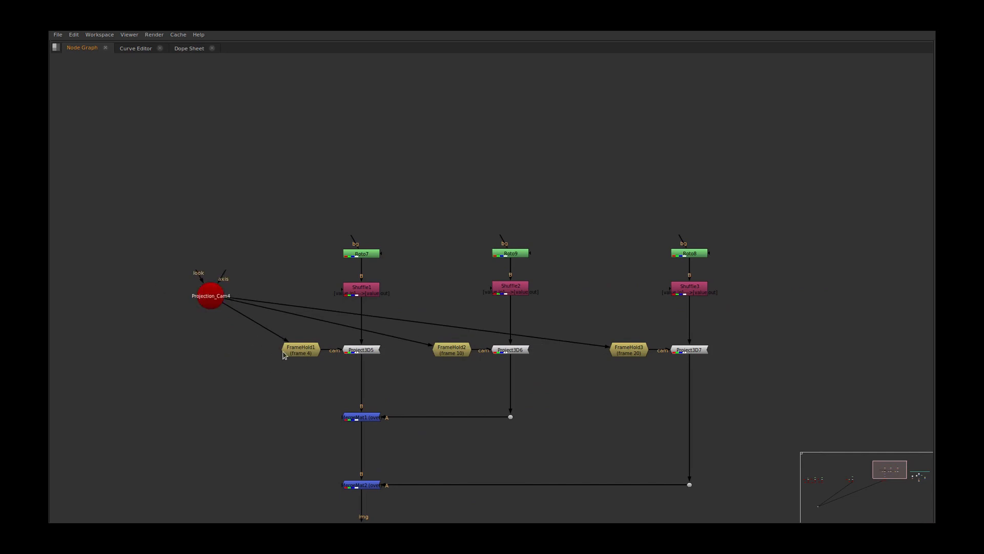
pyautogui.moveTo(639, 353)
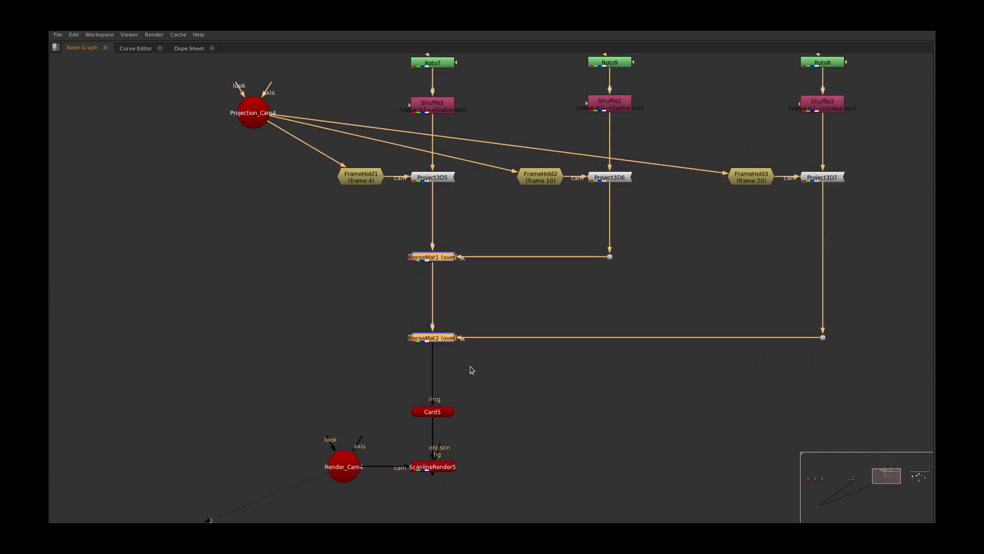
# Select ScanlineRender5 to view the merged three-frame projection render
pyautogui.click(431, 467)
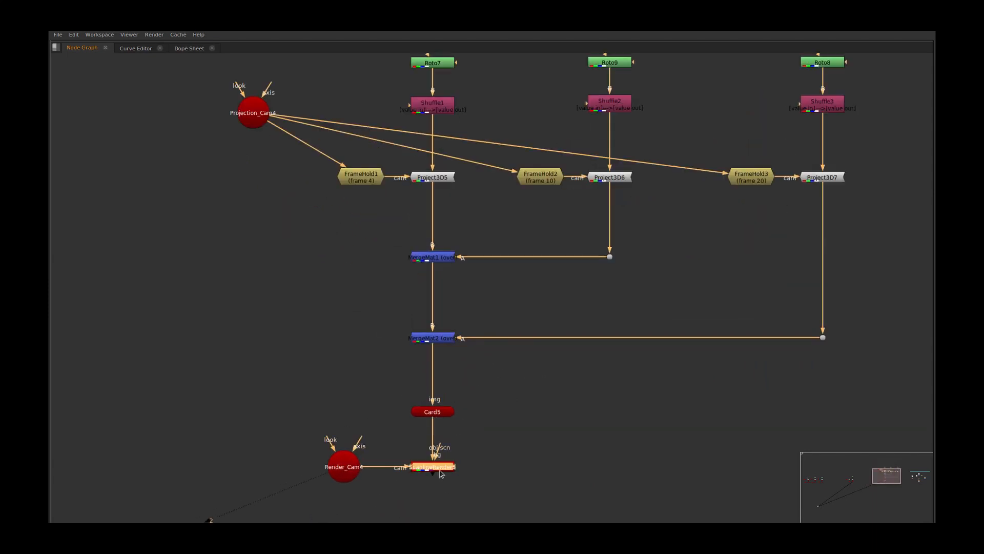
pyautogui.doubleClick(432, 466)
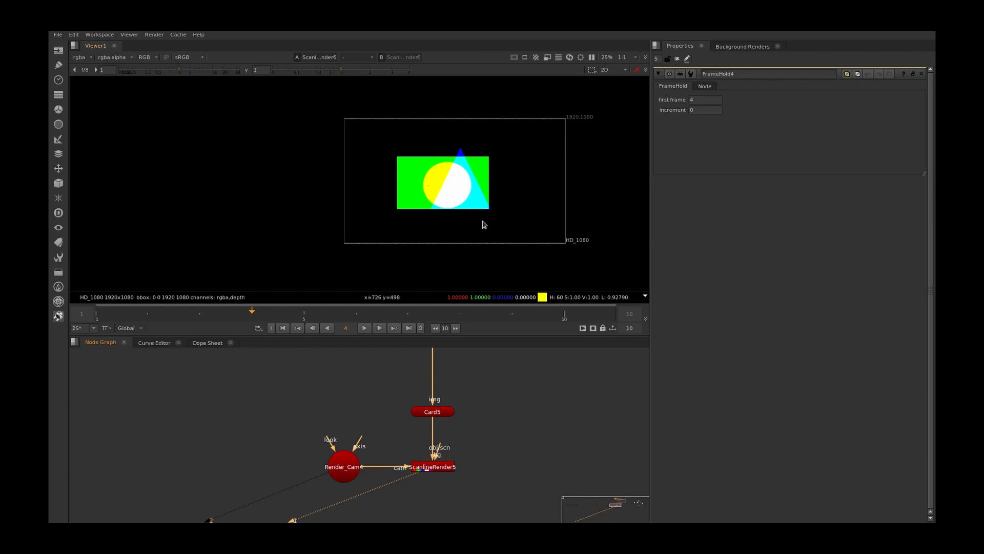
# Pan the Node Graph down to the Bonus Tips backdrop
pyautogui.scroll(-3)
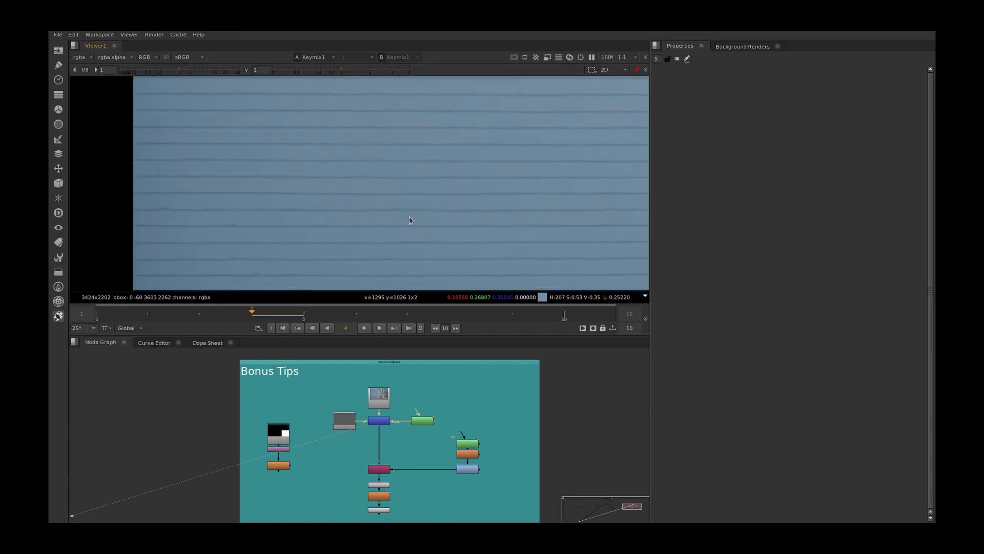
pyautogui.moveTo(417, 455)
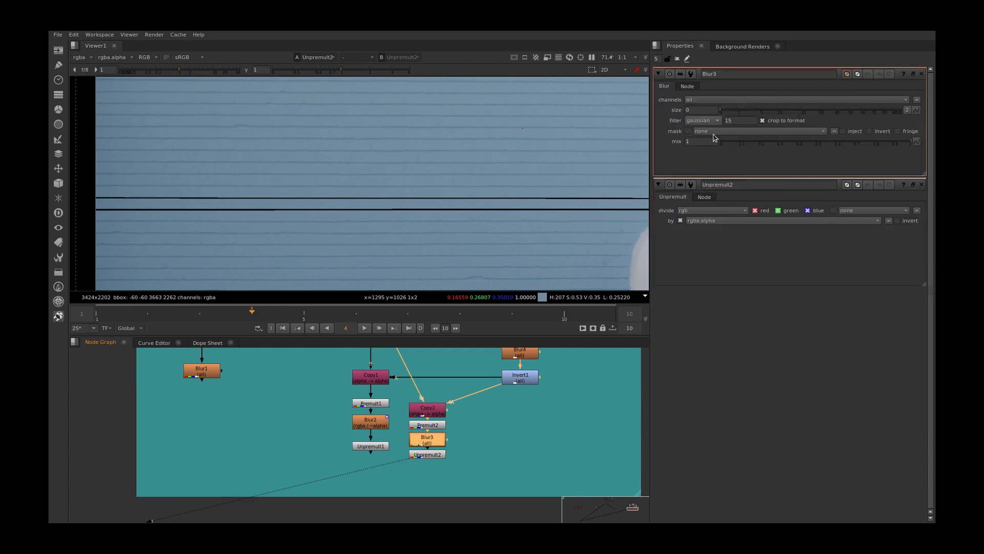
# Mask Blur3 with rgba.alpha inverted to blur away the dark lines
pyautogui.click(753, 130)
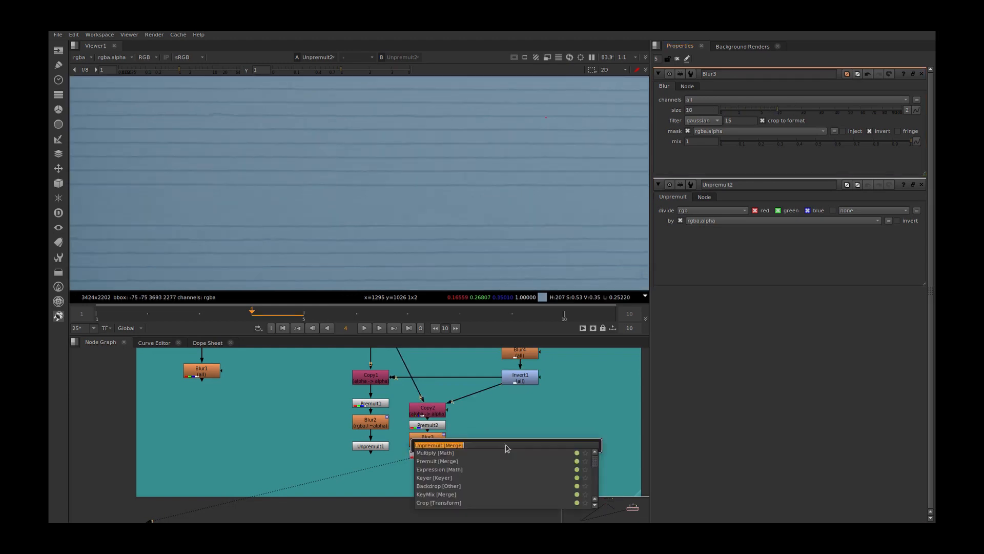
# Add a Grain node and a Keymix node below Unpremult2
pyautogui.write('grain')
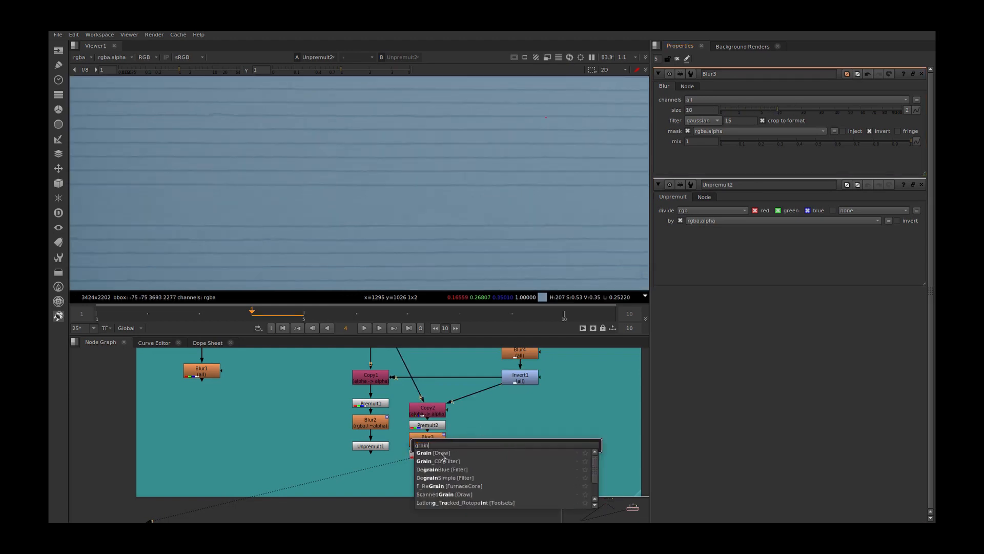
pyautogui.click(433, 452)
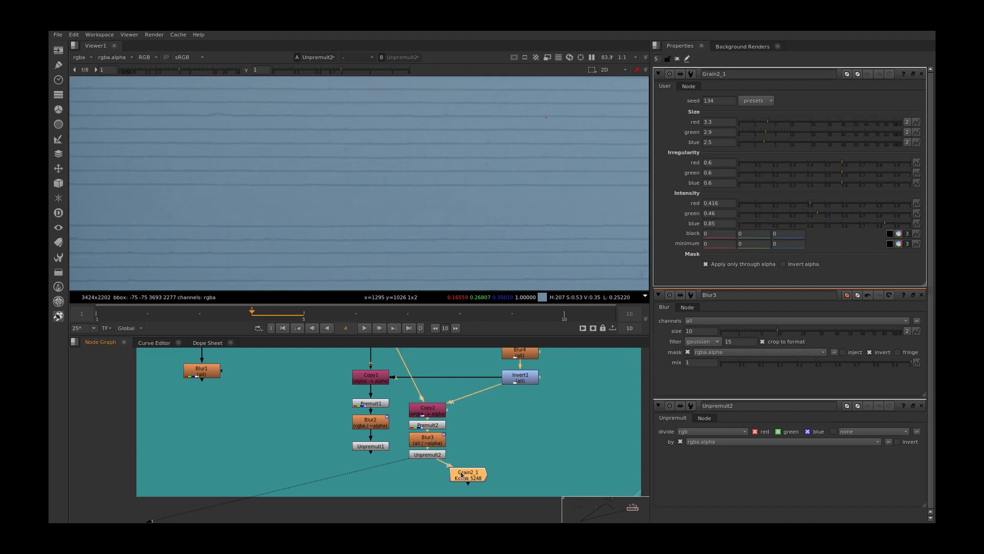
pyautogui.write('key')
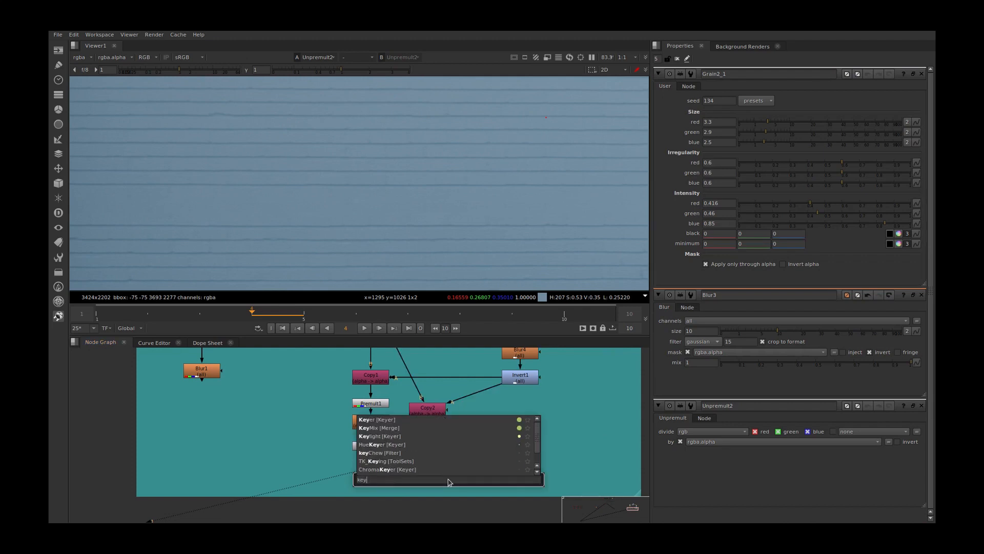
pyautogui.click(382, 427)
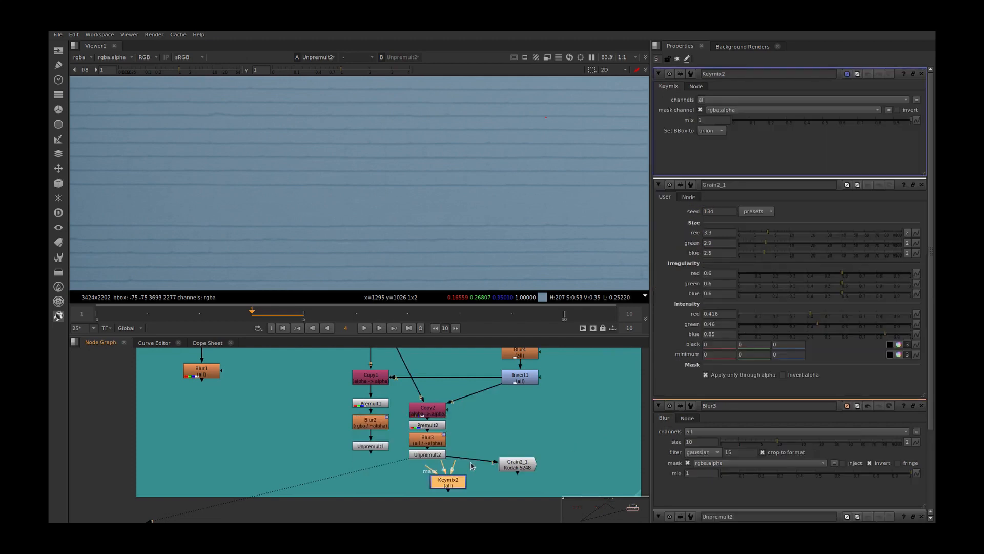